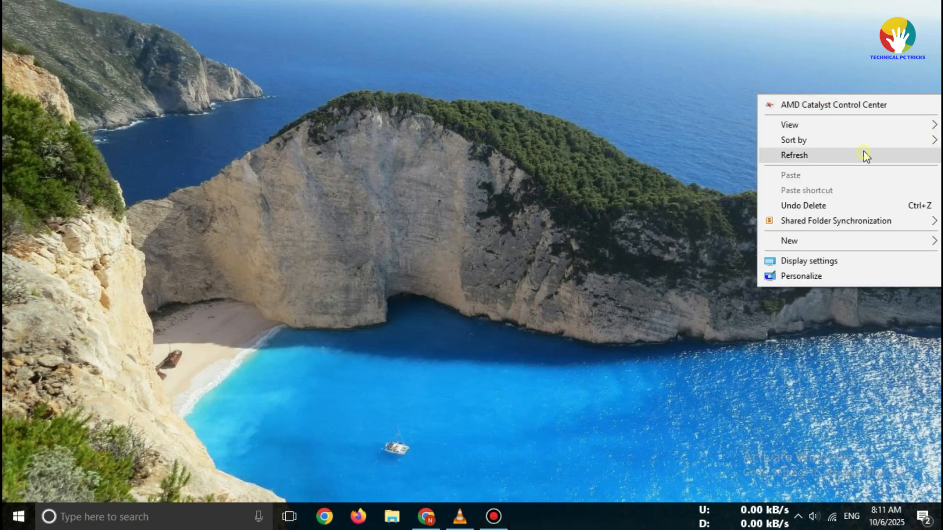
# Step: Refresh the desktop, then go from the home page to the Downloads page via the sidebar link
pyautogui.click(794, 155)
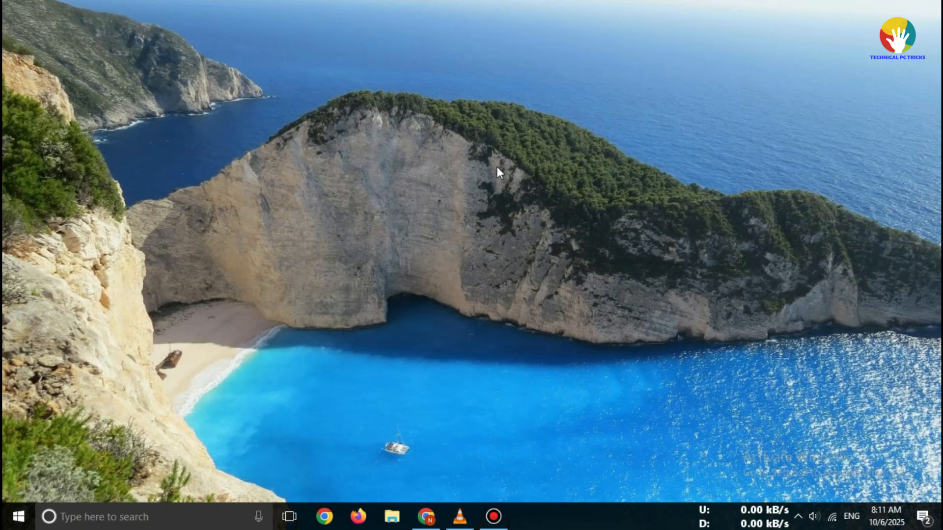
pyautogui.moveTo(550, 280)
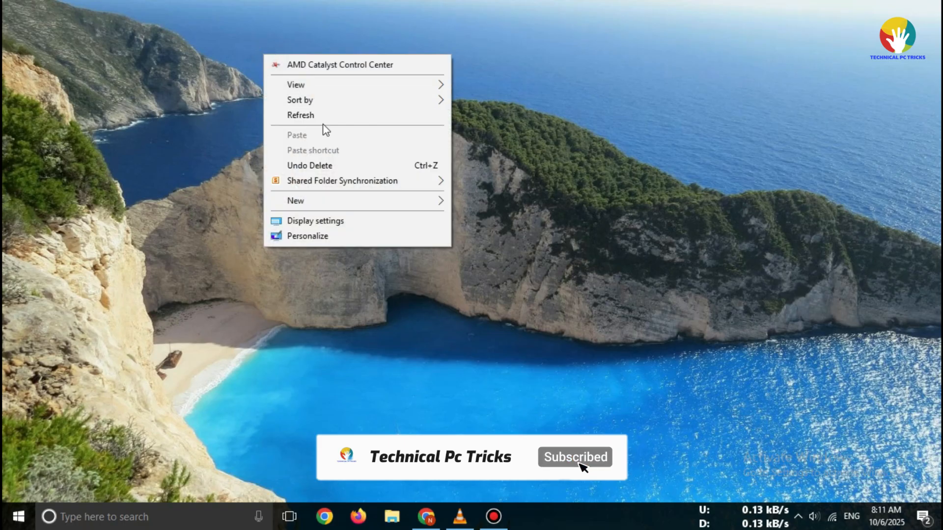
pyautogui.click(449, 480)
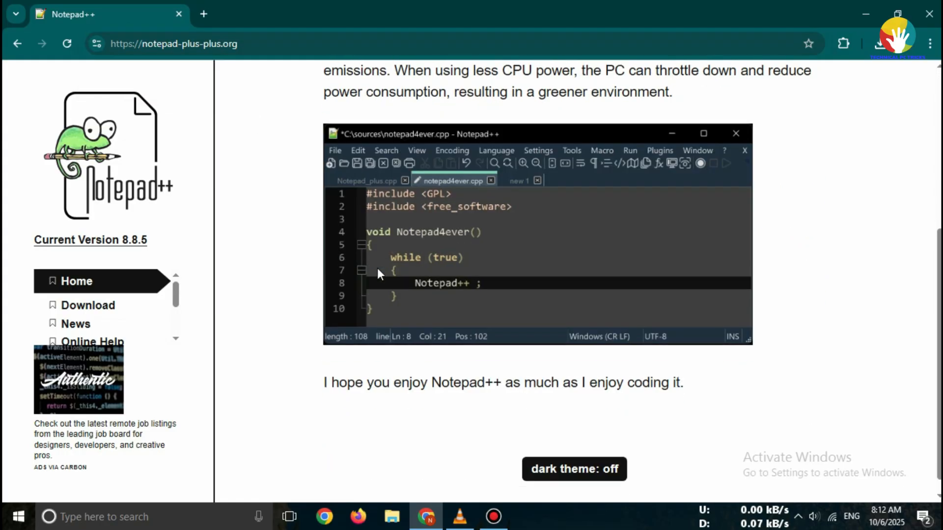
pyautogui.scroll(-3)
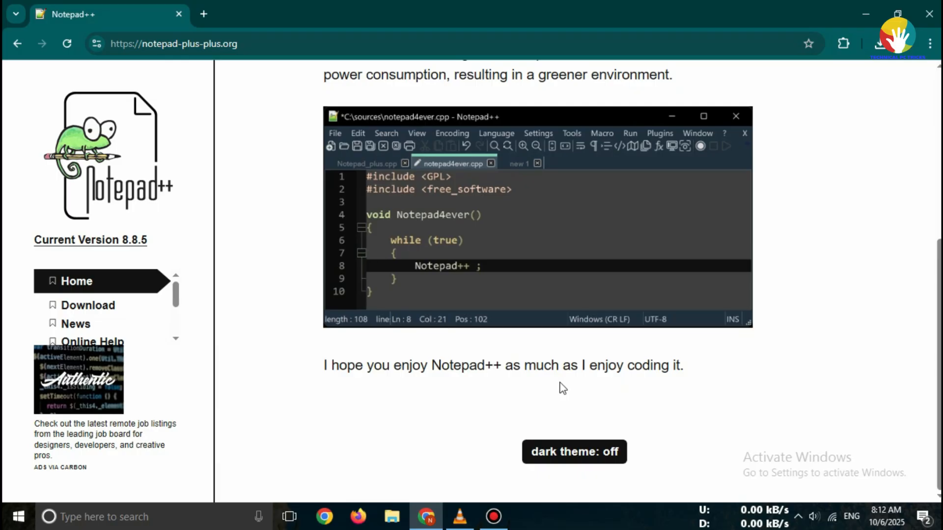
pyautogui.moveTo(317, 309)
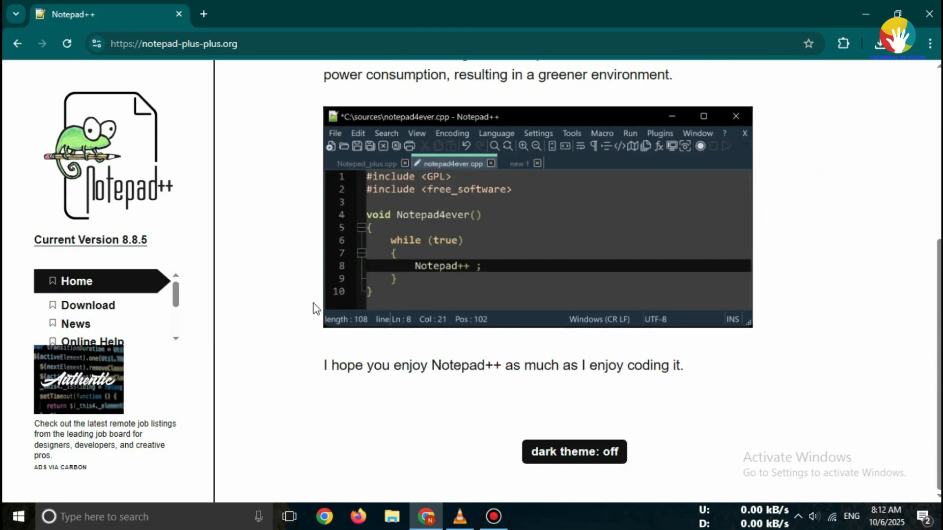
pyautogui.moveTo(159, 344)
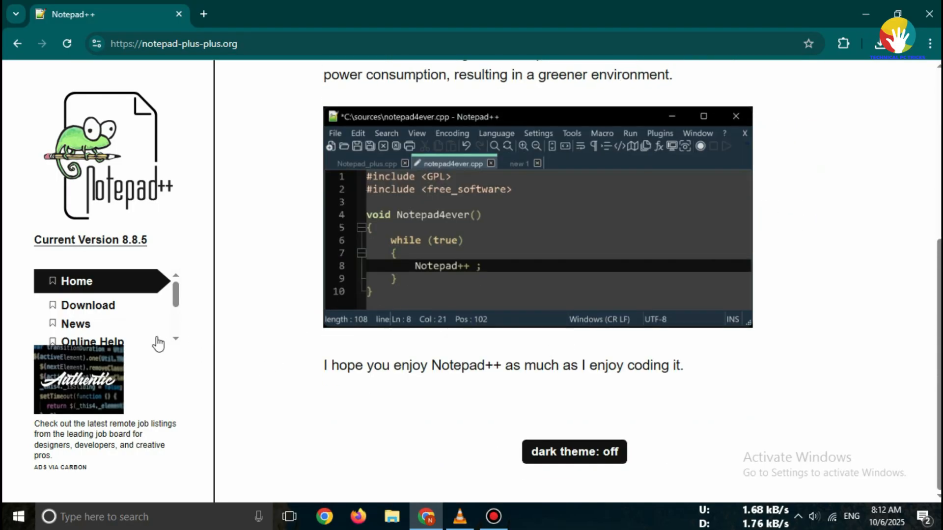
pyautogui.click(88, 305)
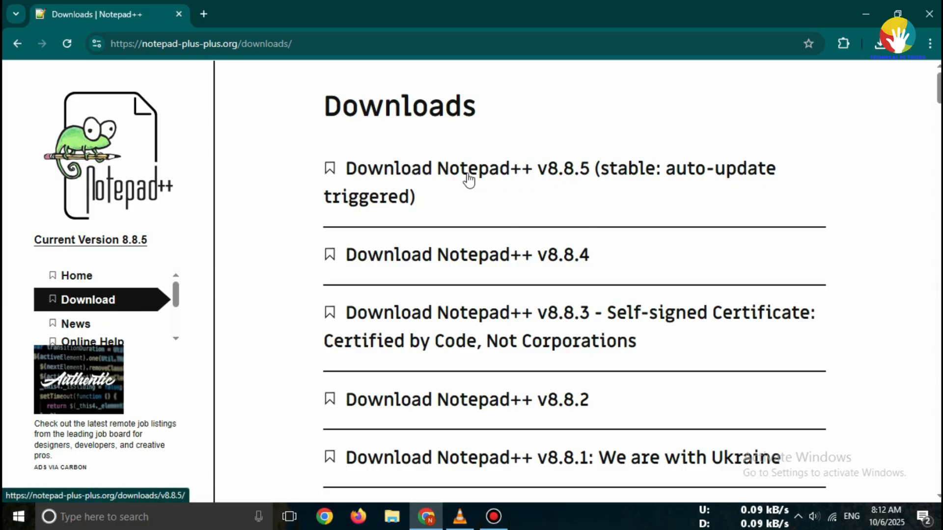
pyautogui.moveTo(400, 177)
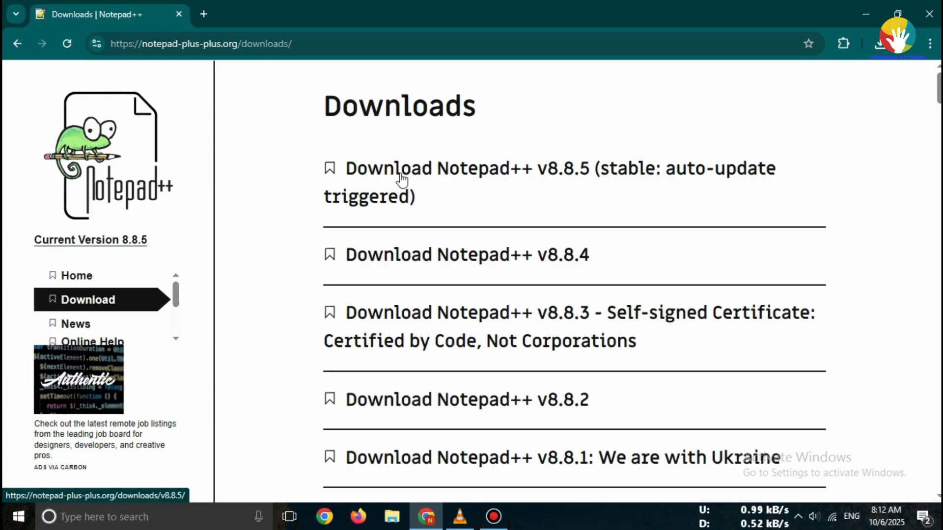
# Step: Open the 'Download Notepad++ v8.8.5 (stable: auto-update triggered)' release page
pyautogui.click(390, 168)
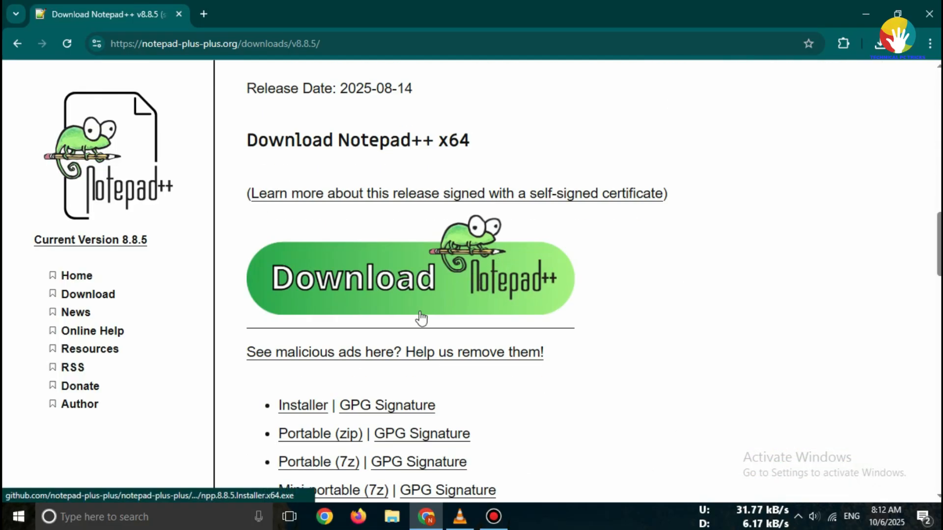
# Step: Download the 32-bit x86 Installer of Notepad++ v8.8.5 from the release page
pyautogui.scroll(-3)
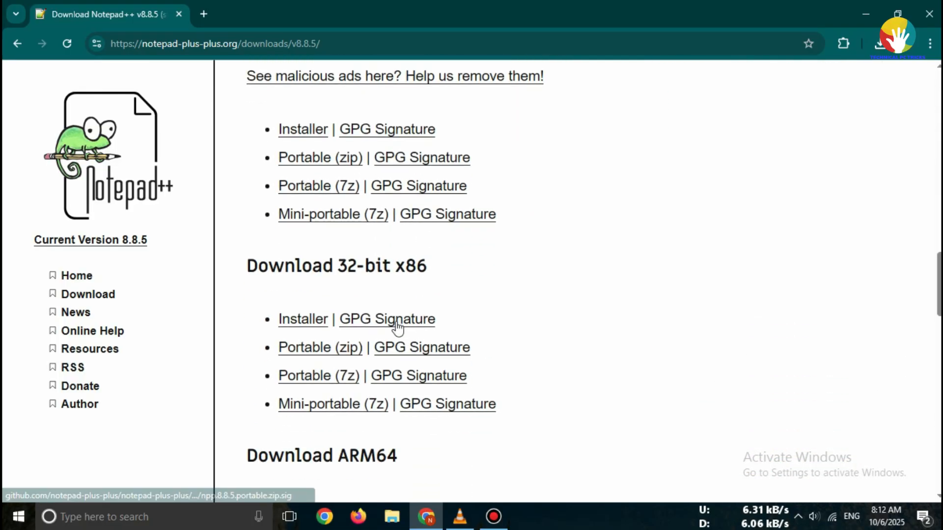
pyautogui.scroll(-3)
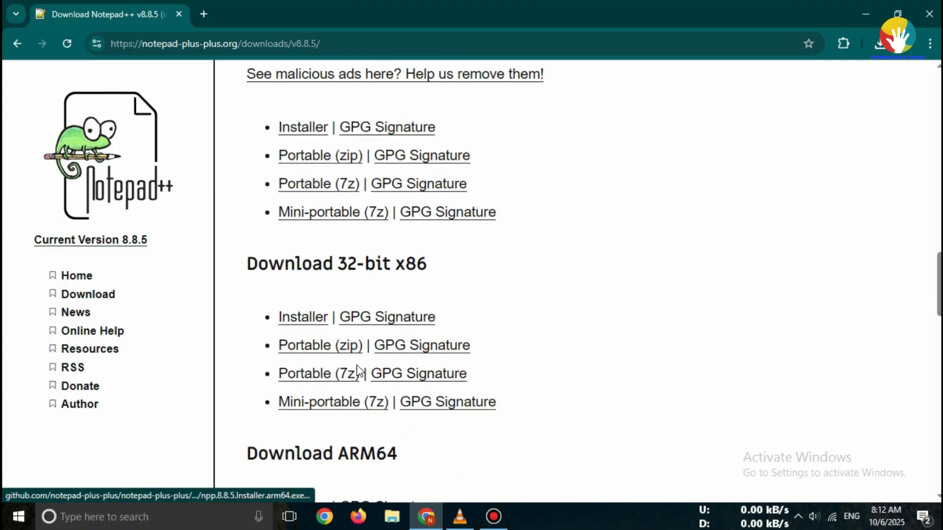
pyautogui.scroll(-3)
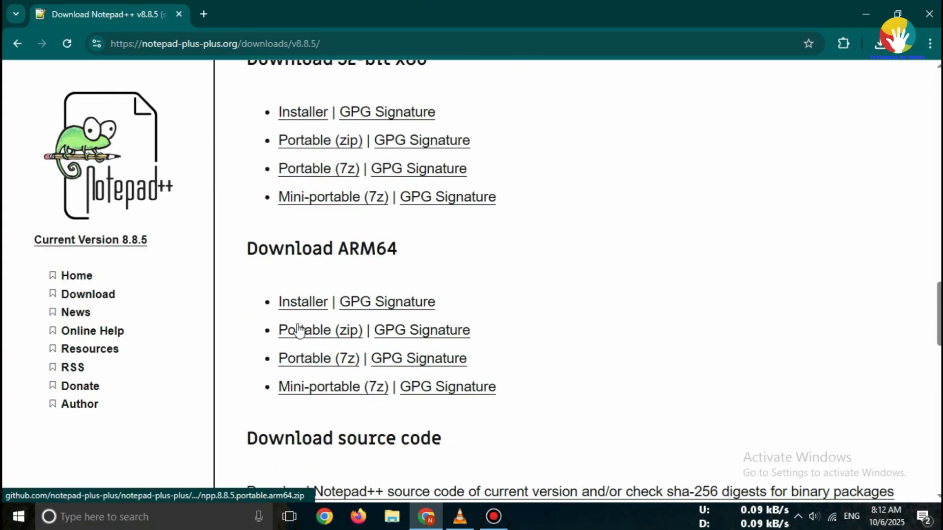
pyautogui.scroll(3)
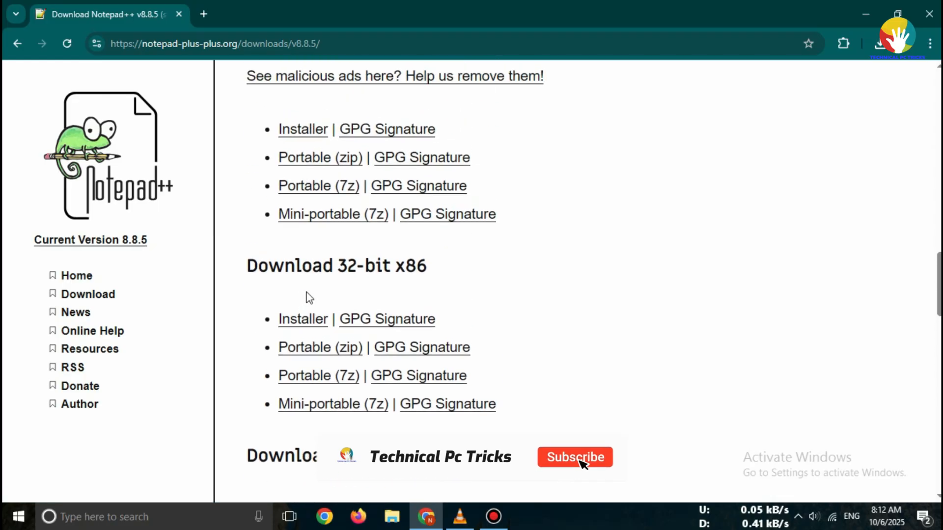
pyautogui.click(303, 318)
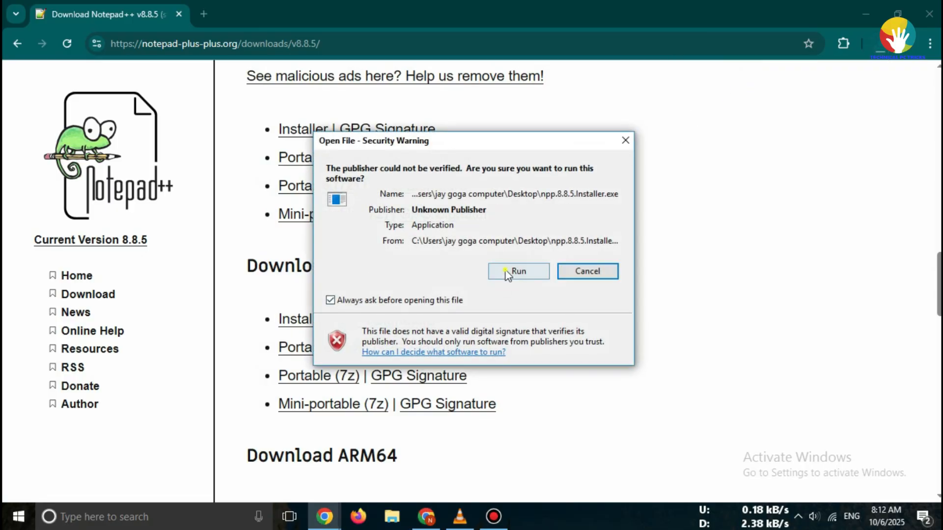
# Step: Run the unverified installer and complete the setup wizard with default components through Finish
pyautogui.click(517, 271)
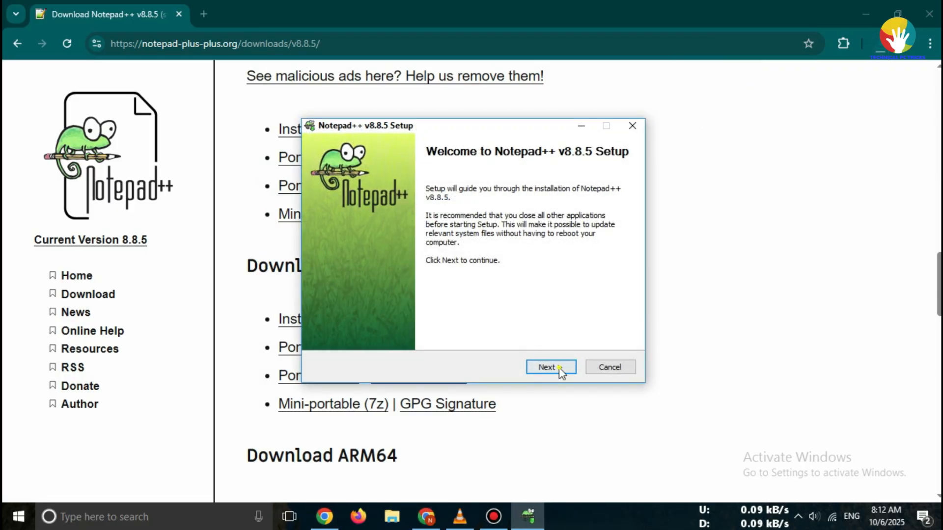
pyautogui.click(550, 367)
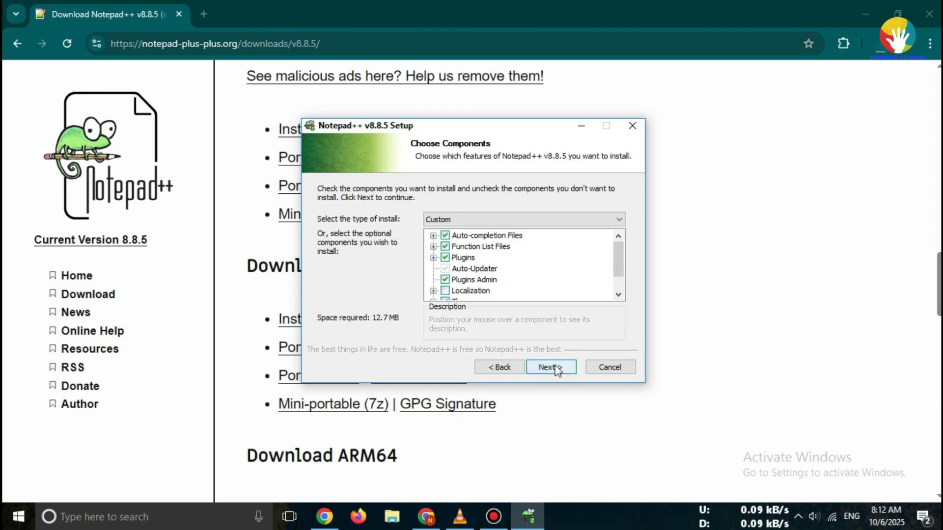
pyautogui.click(550, 367)
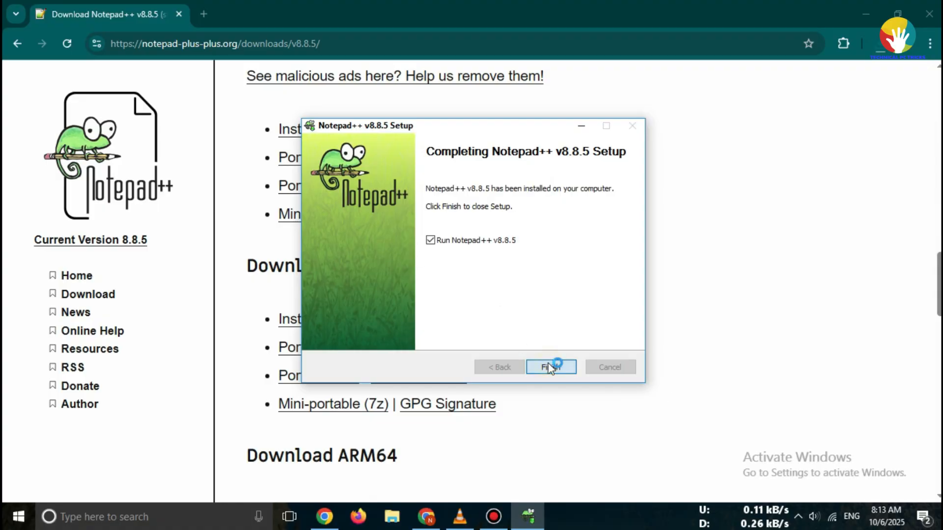
pyautogui.click(550, 366)
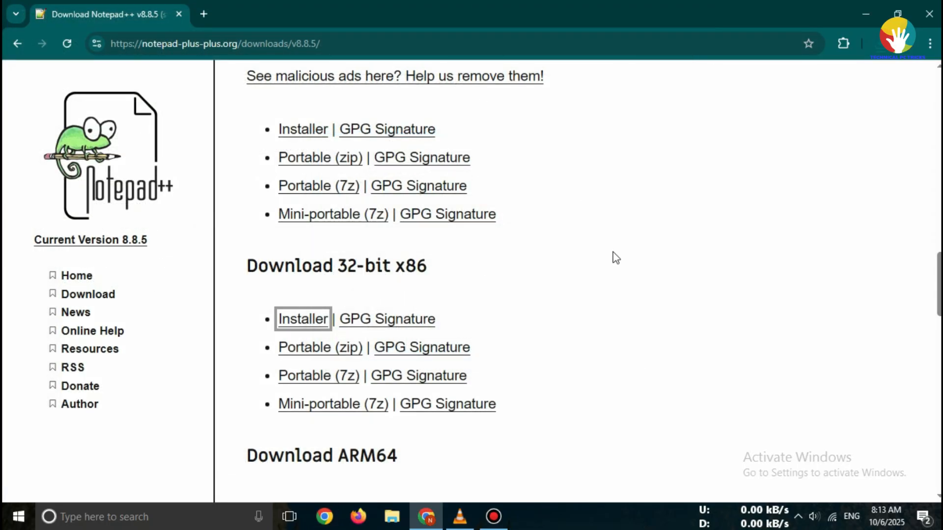
pyautogui.moveTo(642, 159)
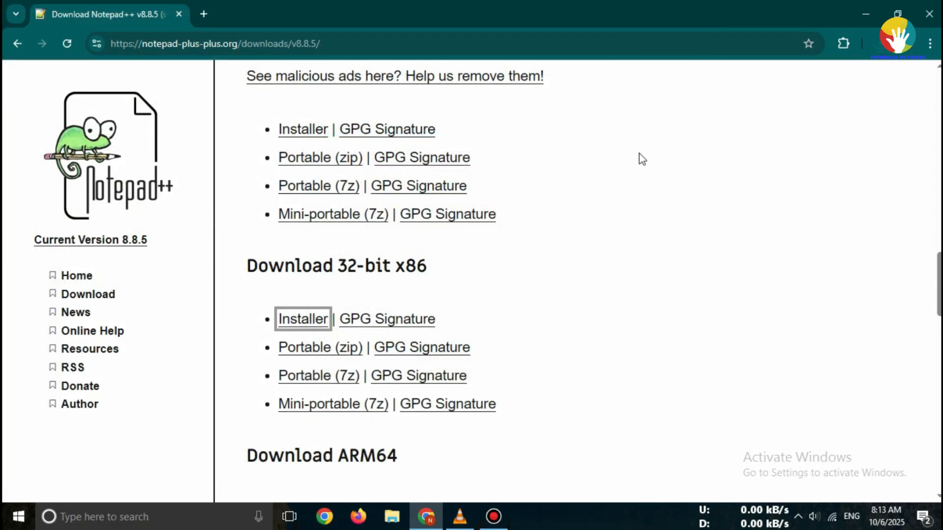